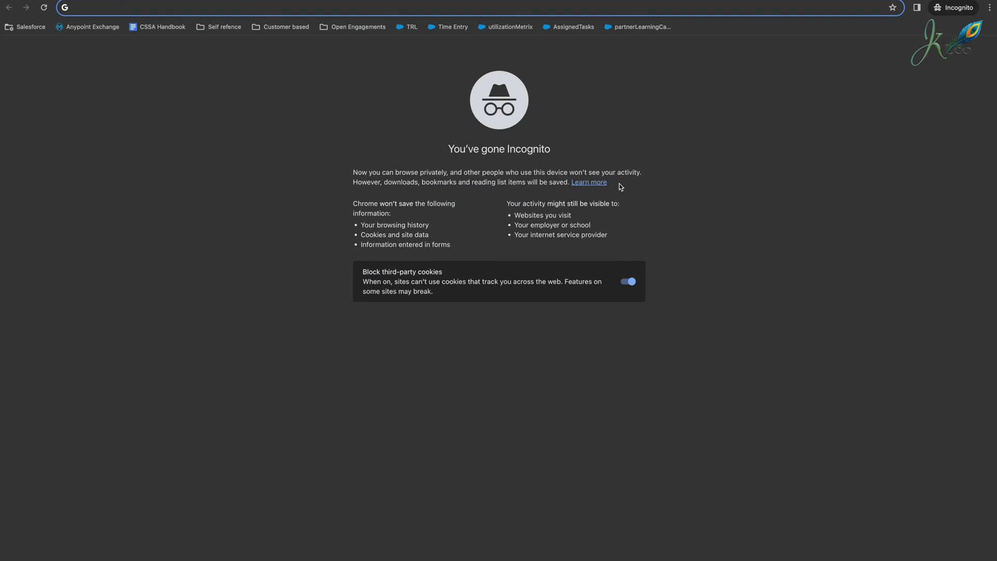
Step: Run a Google search for 'node js' from the Chrome address bar
type("node js")
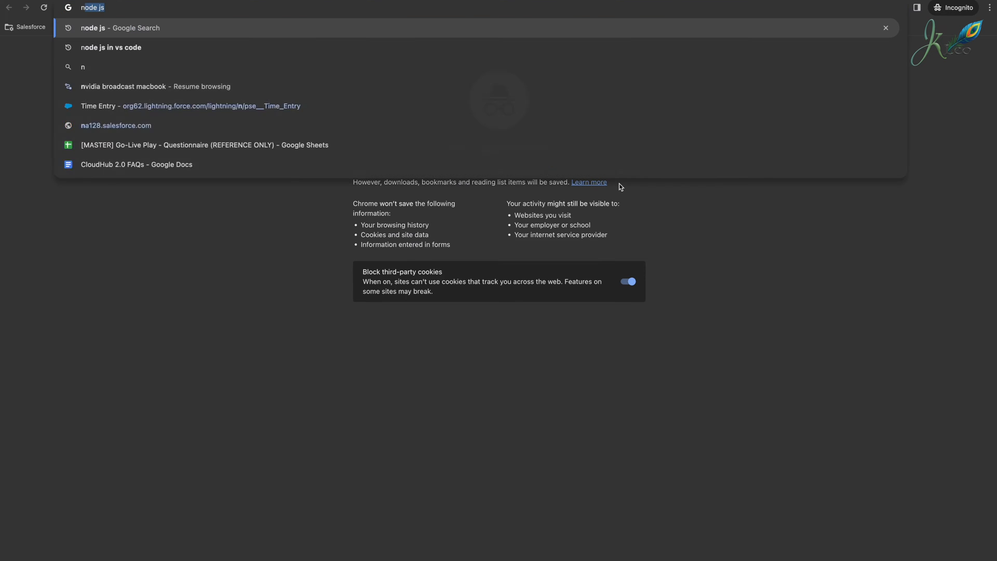
key("Enter")
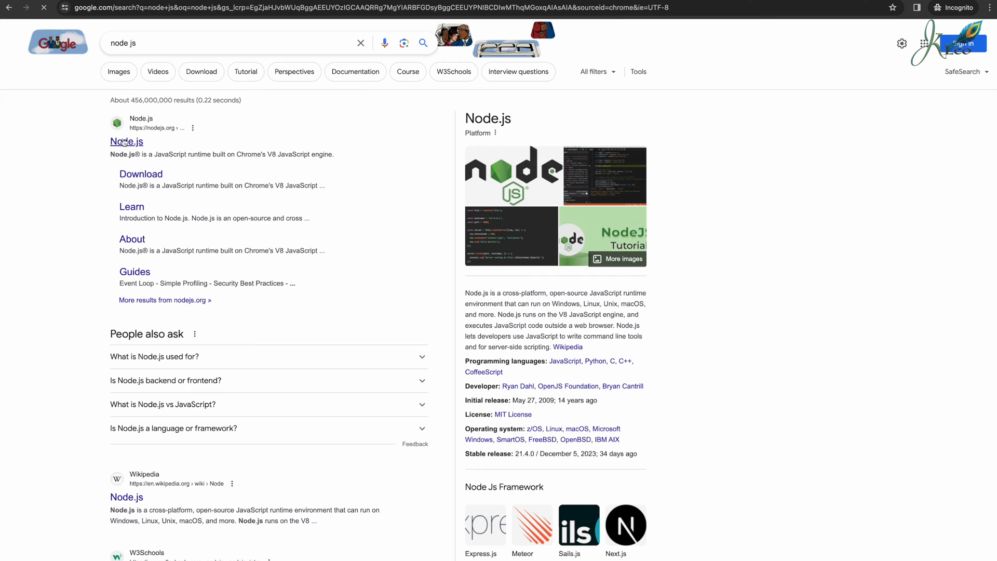
Step: From nodejs.org, download the 20.11.0 LTS installer and save it into Downloads
left_click(126, 141)
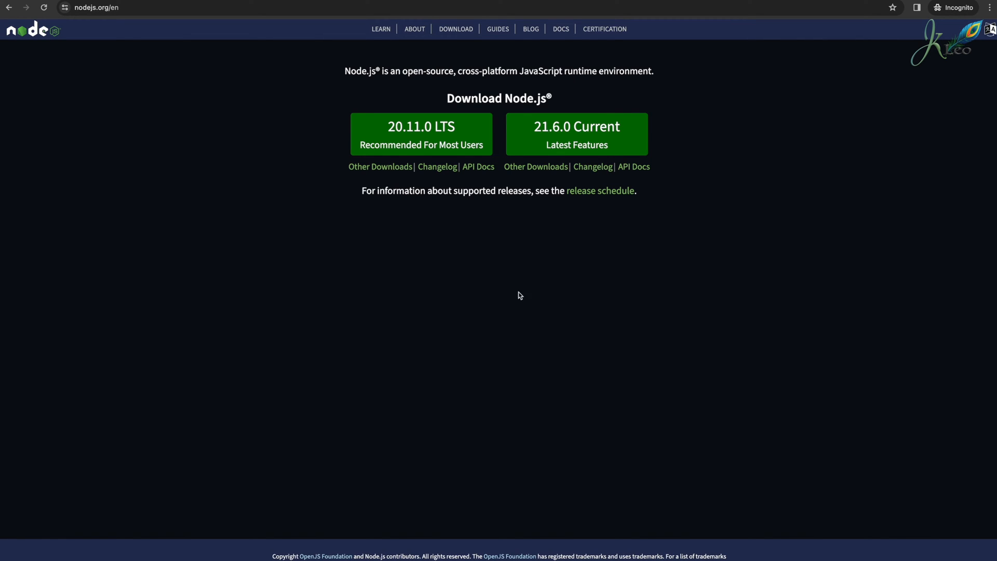
mouse_move(384, 336)
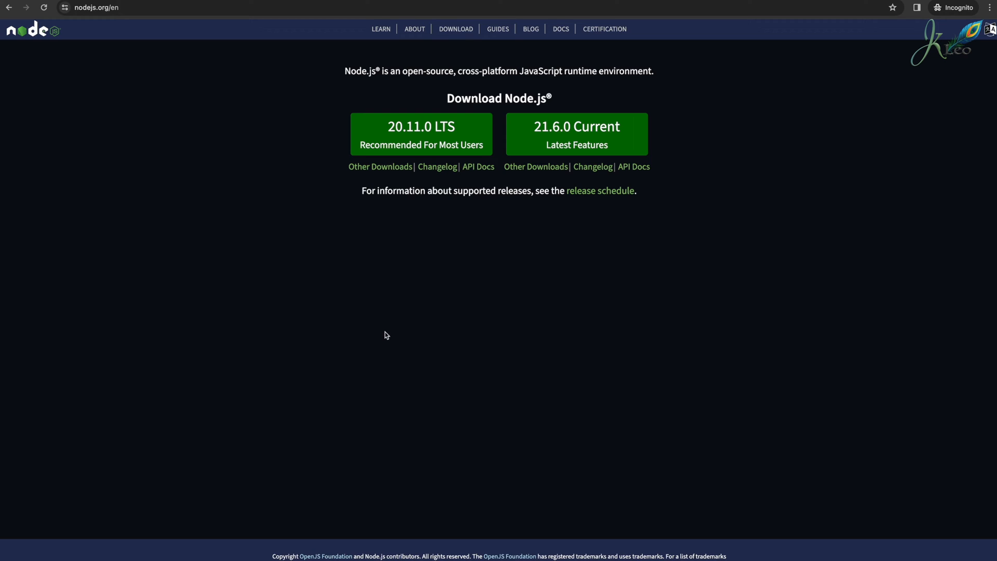
mouse_move(391, 302)
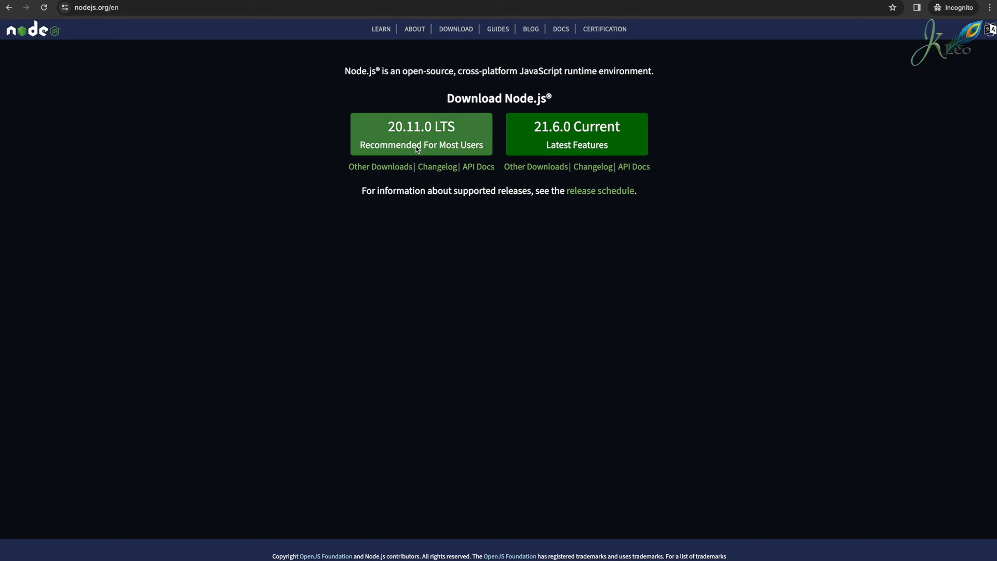
left_click(421, 134)
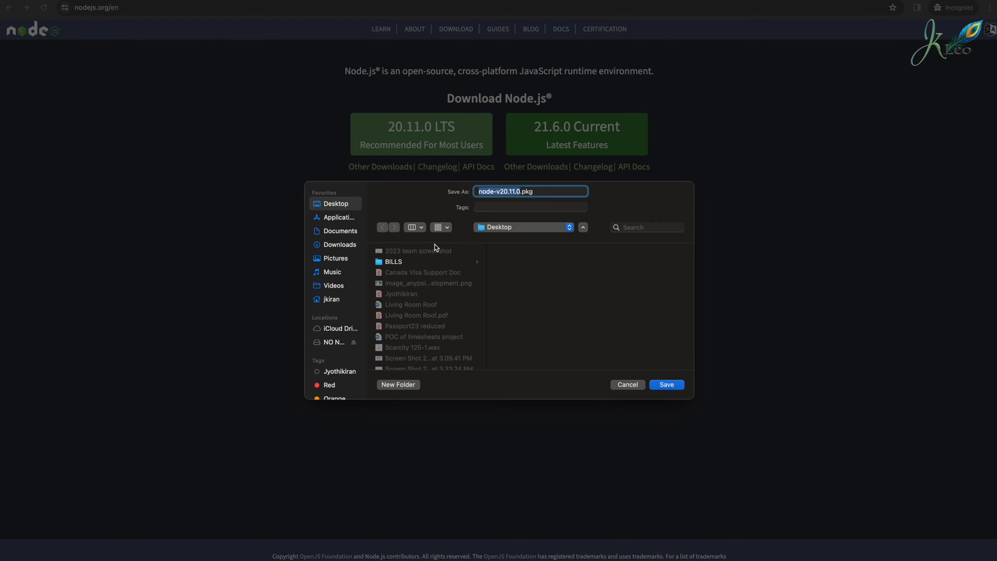
left_click(339, 244)
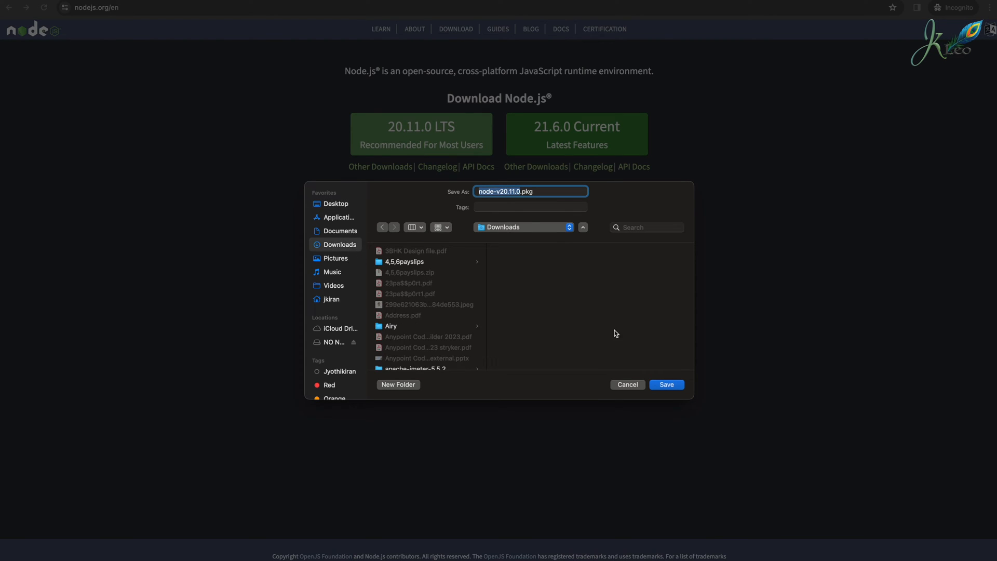
left_click(667, 385)
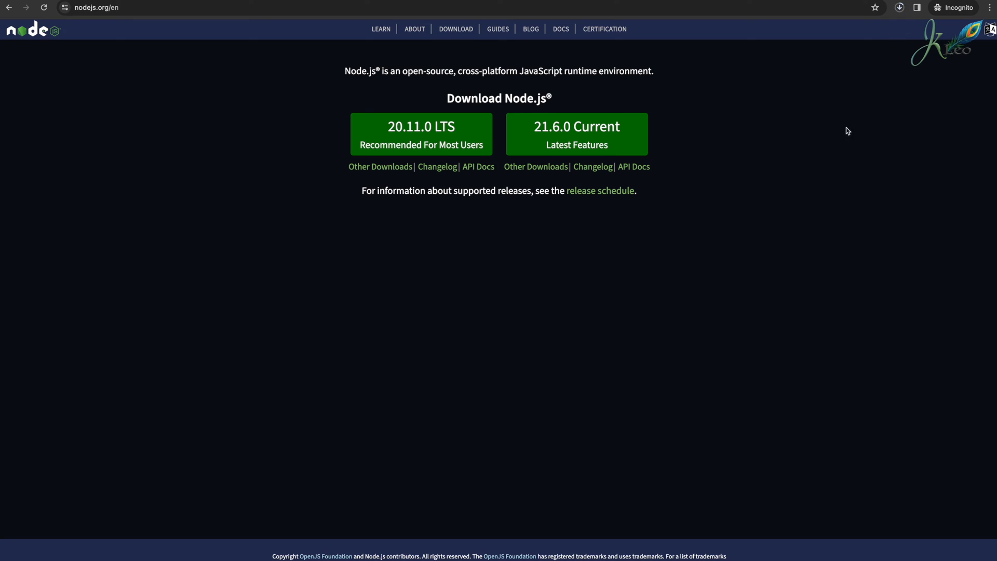
Step: Reveal the finished installer download in its Finder folder
left_click(900, 8)
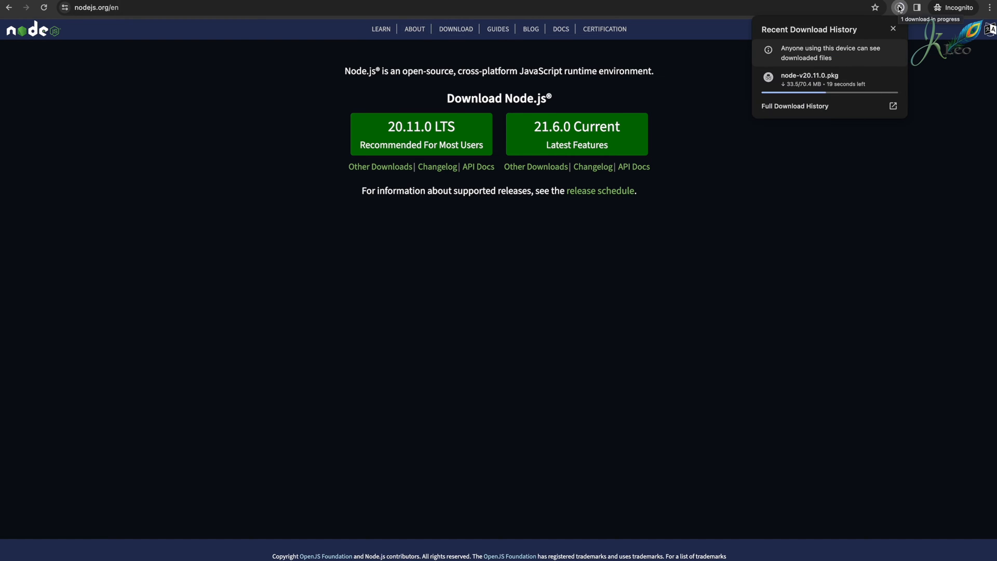
left_click(899, 7)
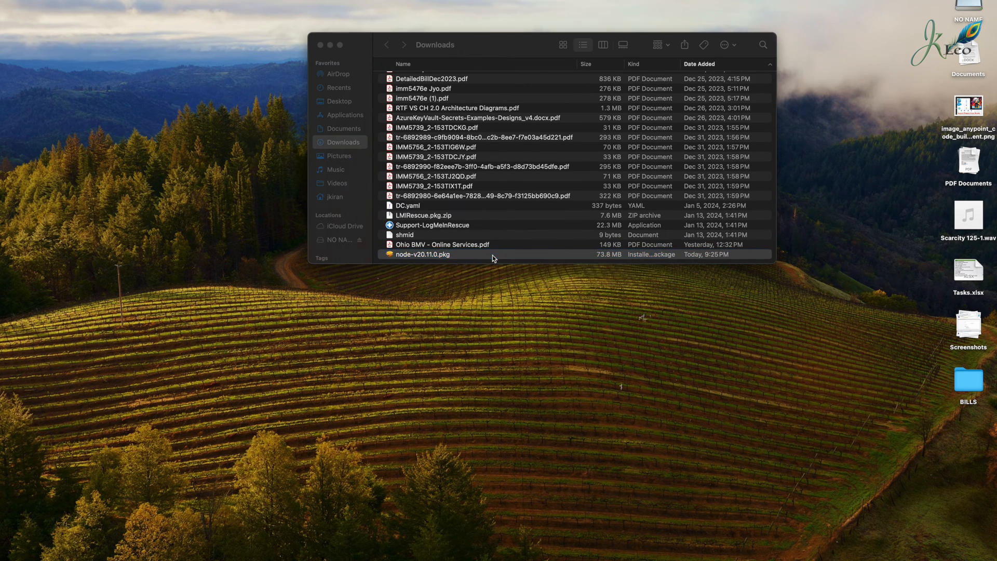
Step: Launch node-v20.11.0.pkg, accept the license and start the standard install on Macintosh HD
double_click(421, 255)
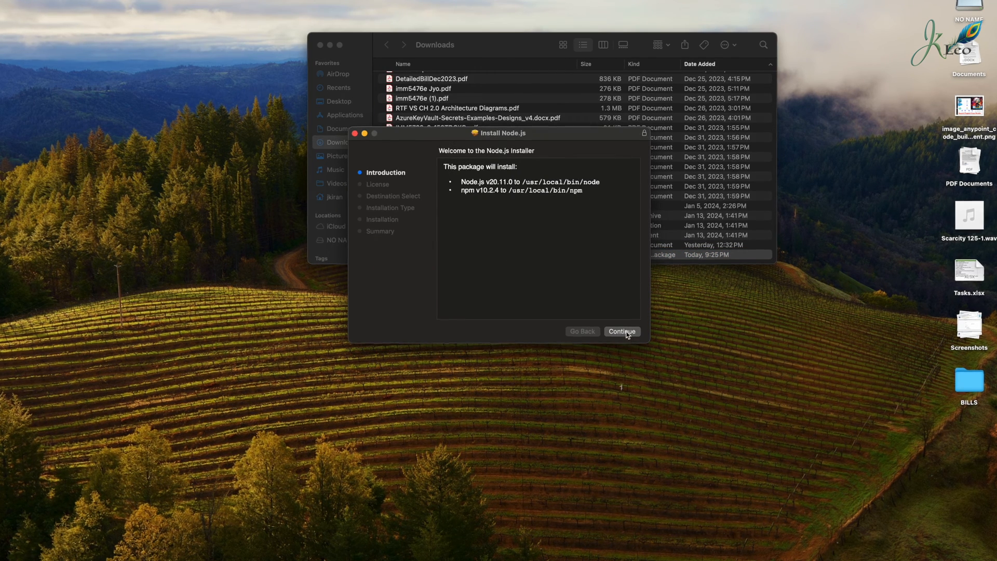
left_click(621, 332)
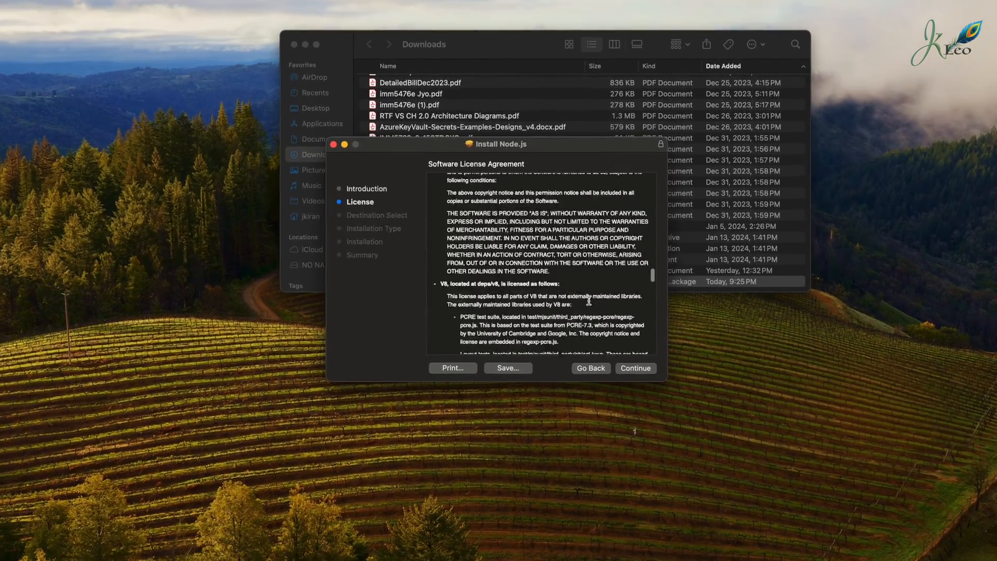
left_click(635, 367)
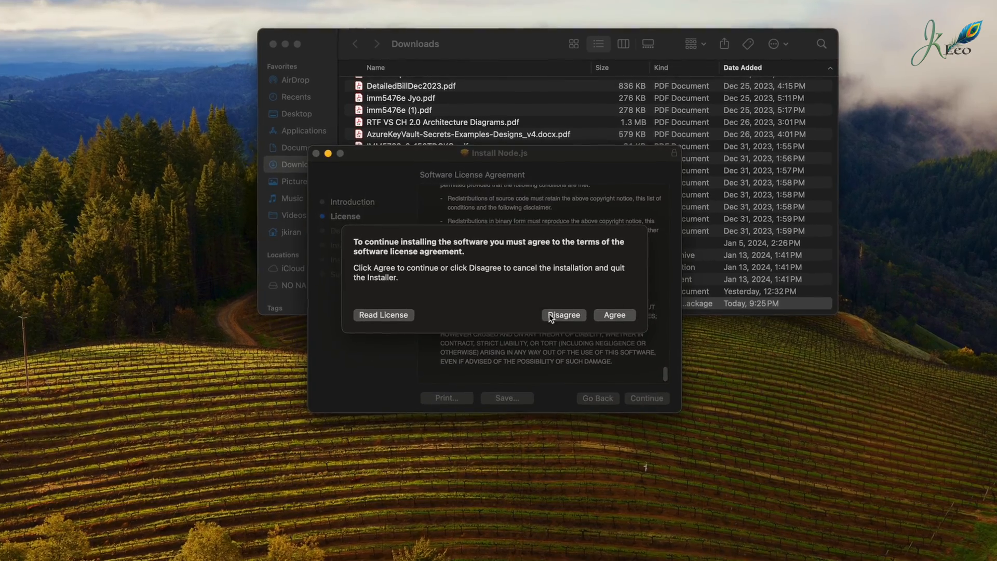
left_click(613, 314)
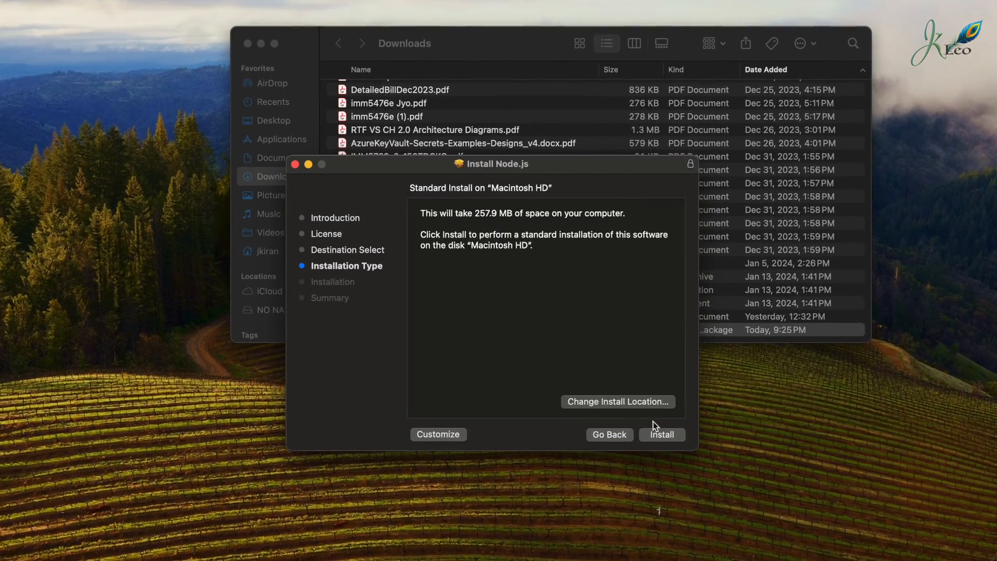
left_click(661, 434)
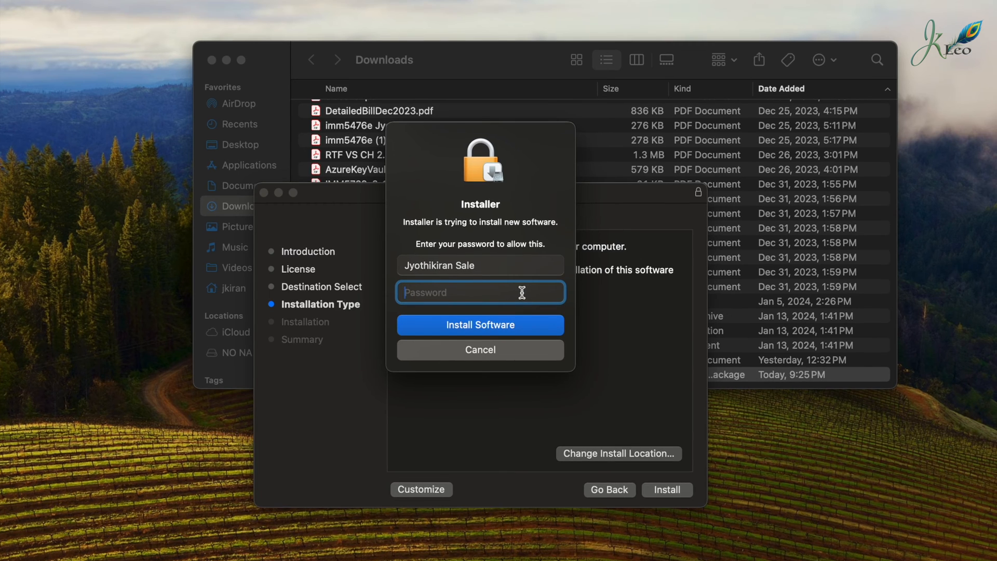
Step: Authorize the installation with the administrator password
type("password")
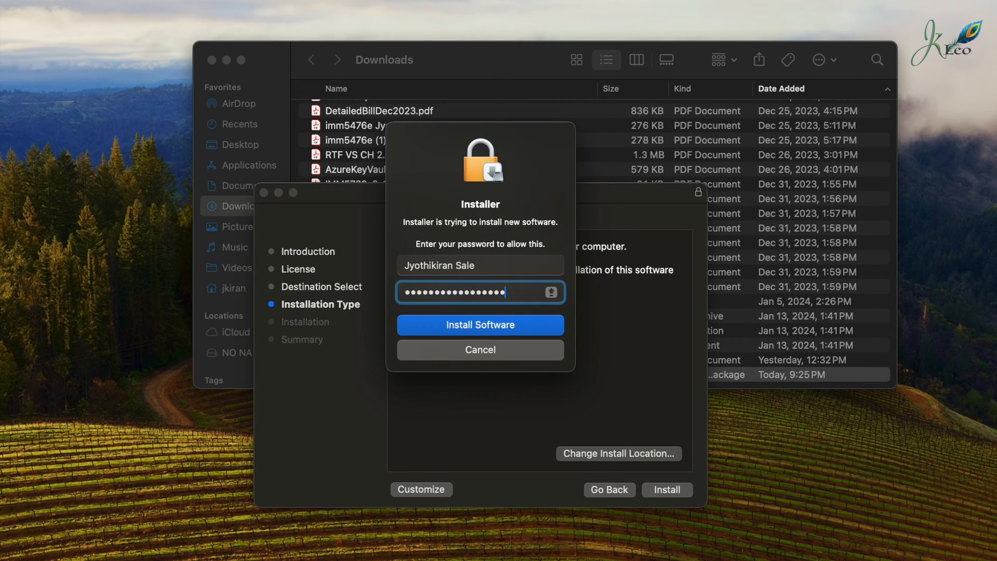
left_click(480, 325)
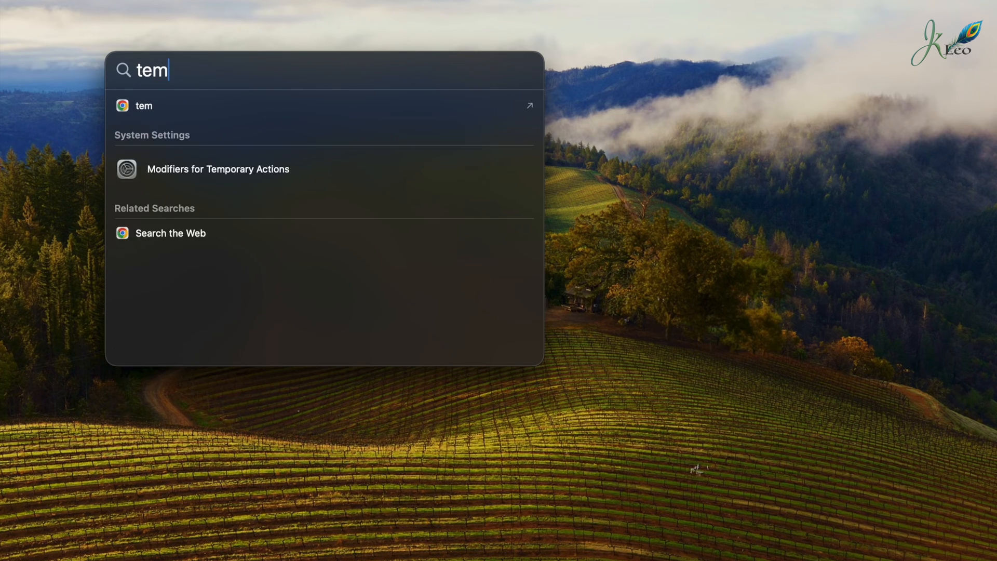
Step: Search Spotlight for Terminal and launch a new shell session
type("eer")
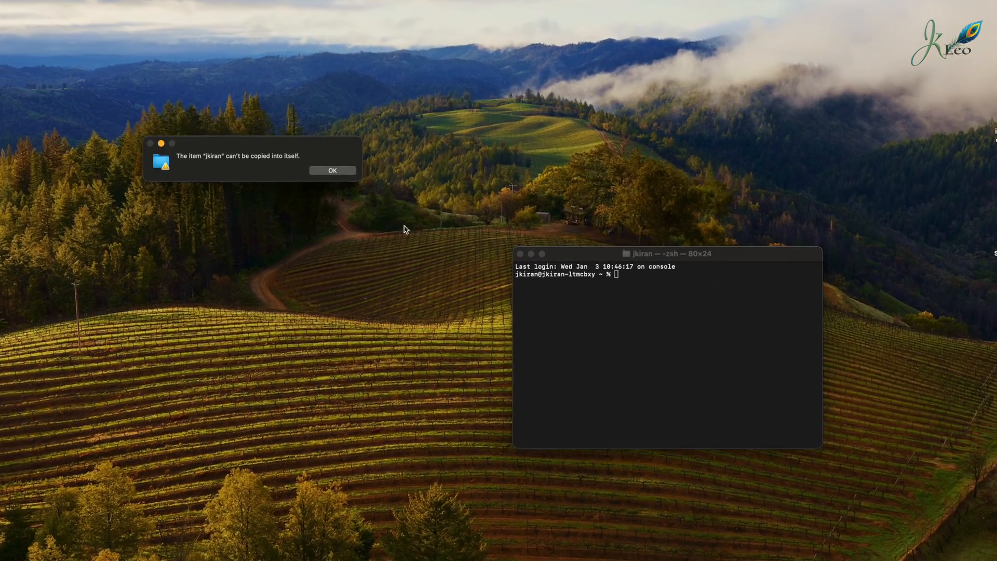
Step: Check the Node.js version with node -v (v20.11.0), then start the Node REPL
left_click(332, 170)
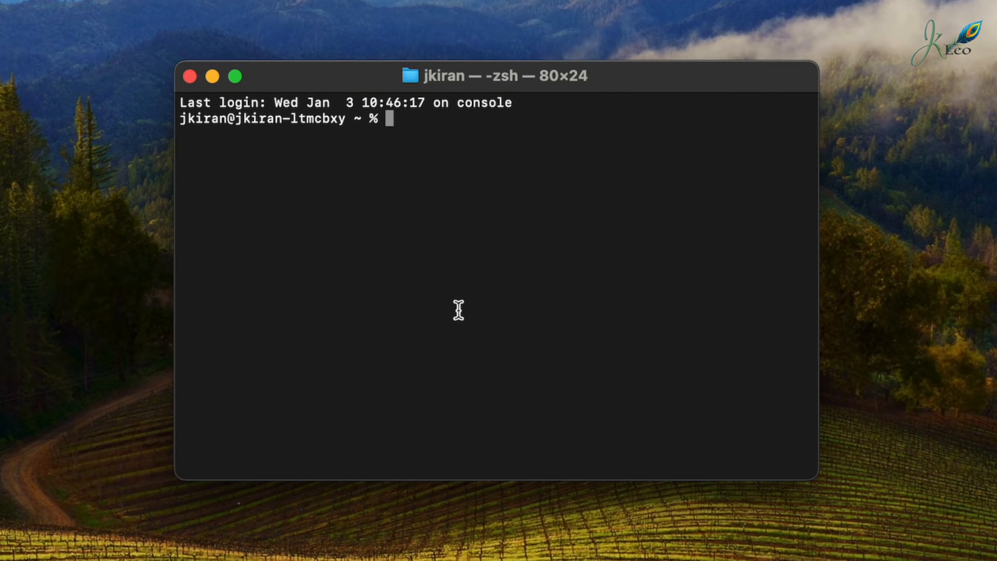
type("node -v")
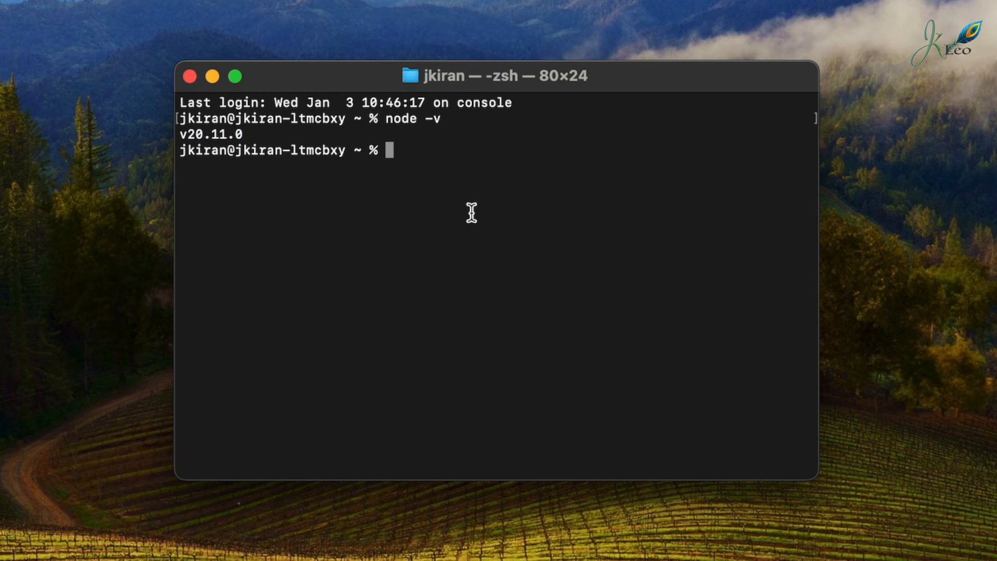
type("node")
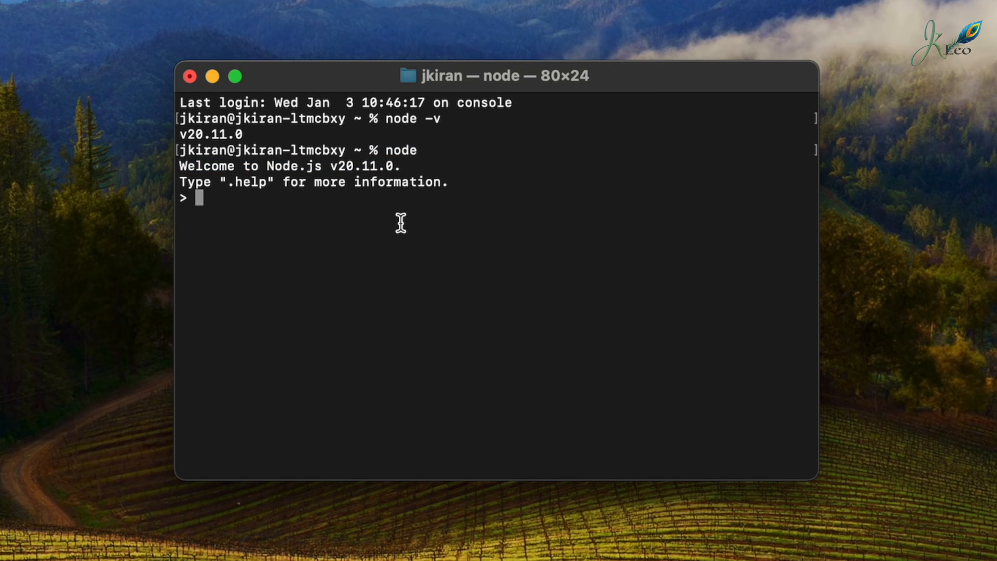
Step: Evaluate 2-1 and 5-2 in the Node REPL, getting 1 and 3
type("2-1")
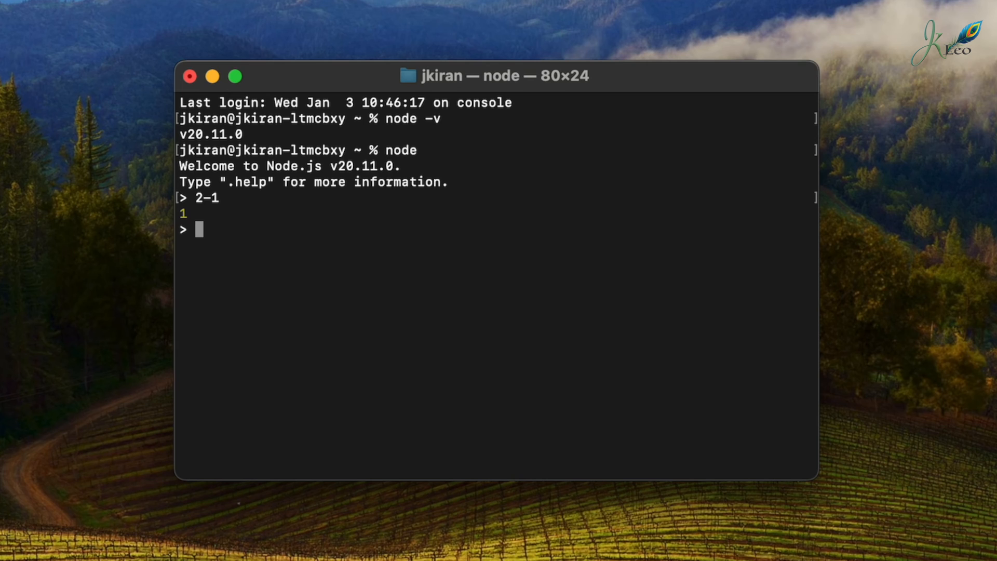
type("5-2")
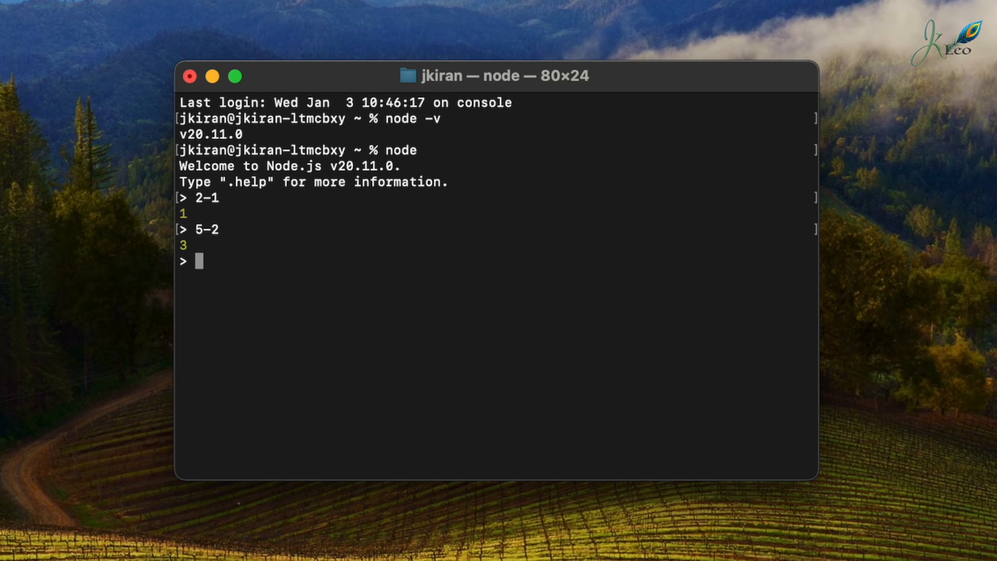
mouse_move(225, 423)
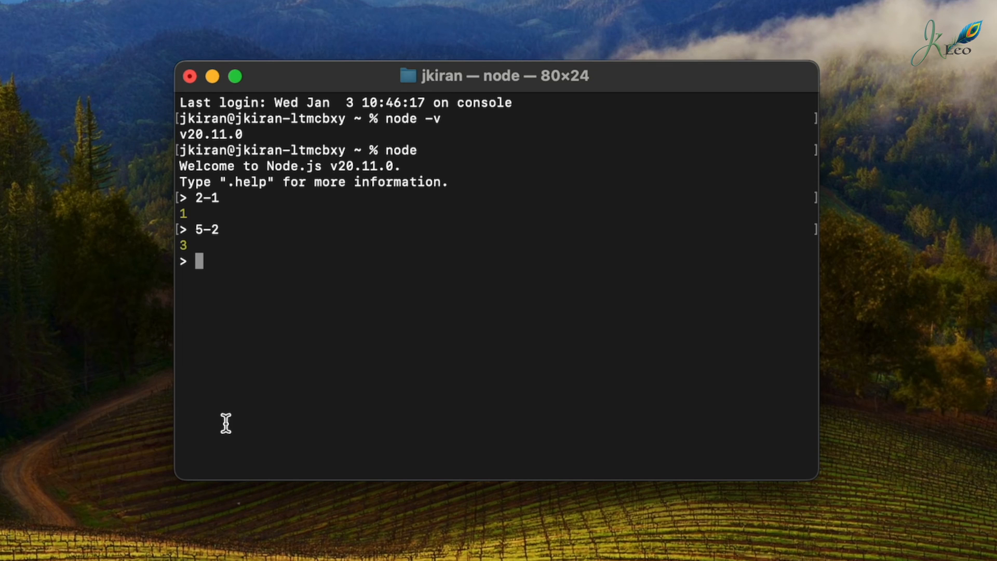